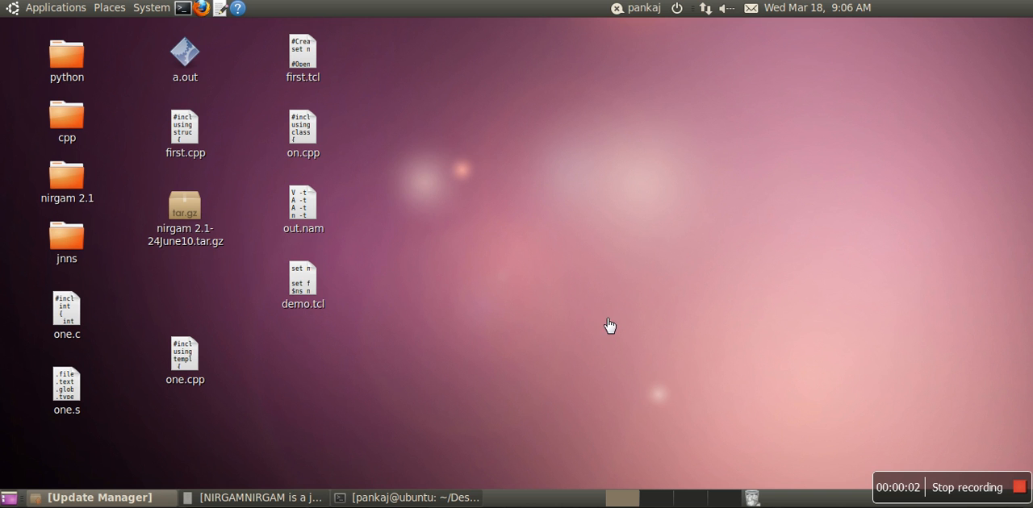
{"action": "mouse_move", "coordinate": [530, 269]}
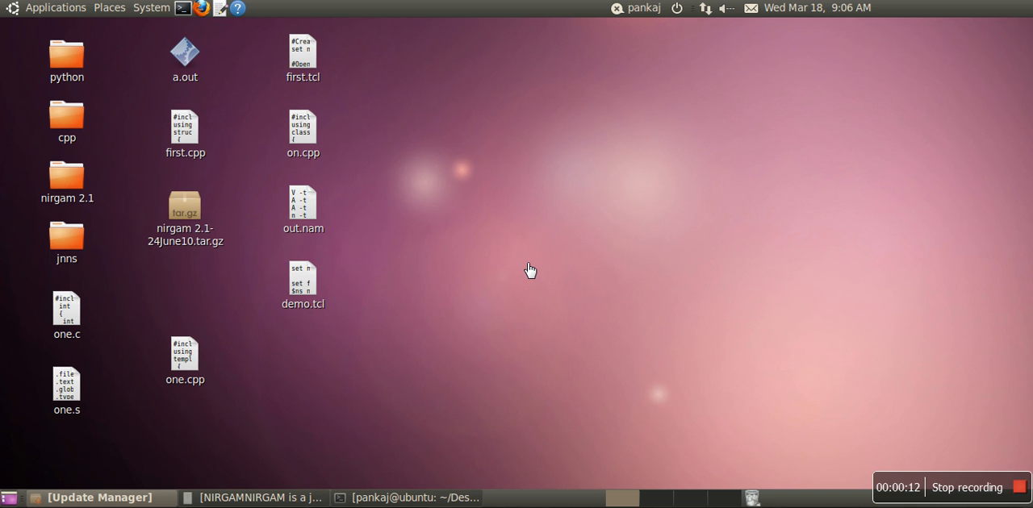
{"action": "mouse_move", "coordinate": [183, 184]}
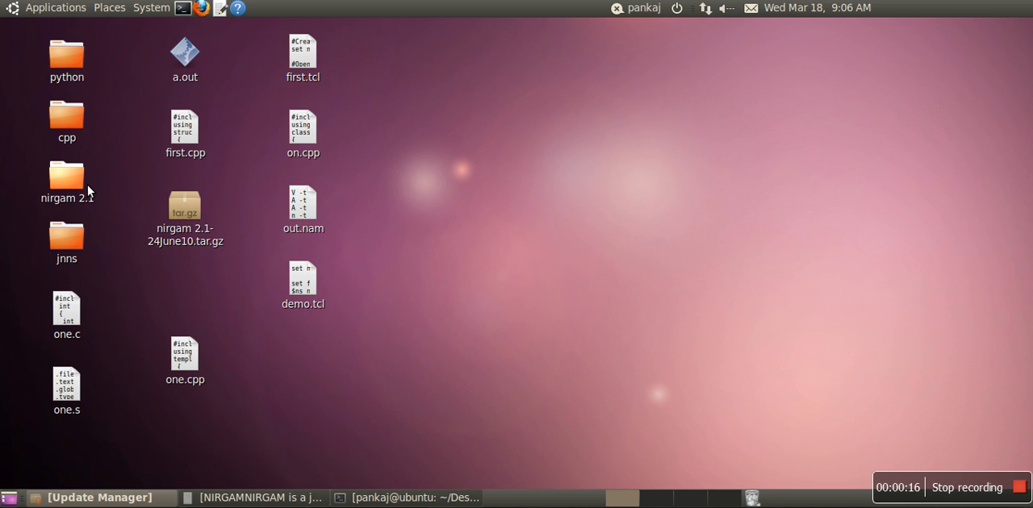
{"action": "mouse_move", "coordinate": [85, 187]}
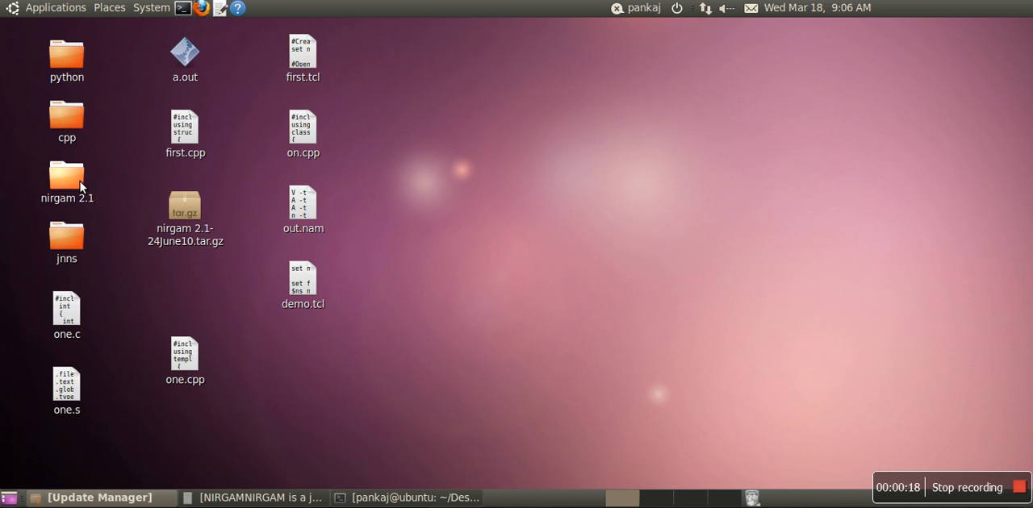
Open nirgam 2.1 > config and open nirgam.config together with application.config
{"action": "double_click", "coordinate": [66, 176]}
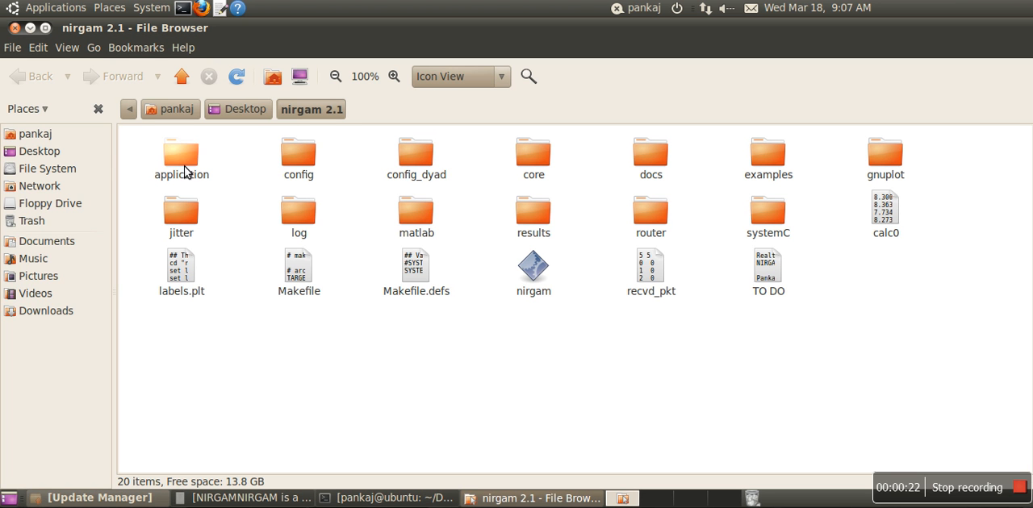
{"action": "mouse_move", "coordinate": [298, 158]}
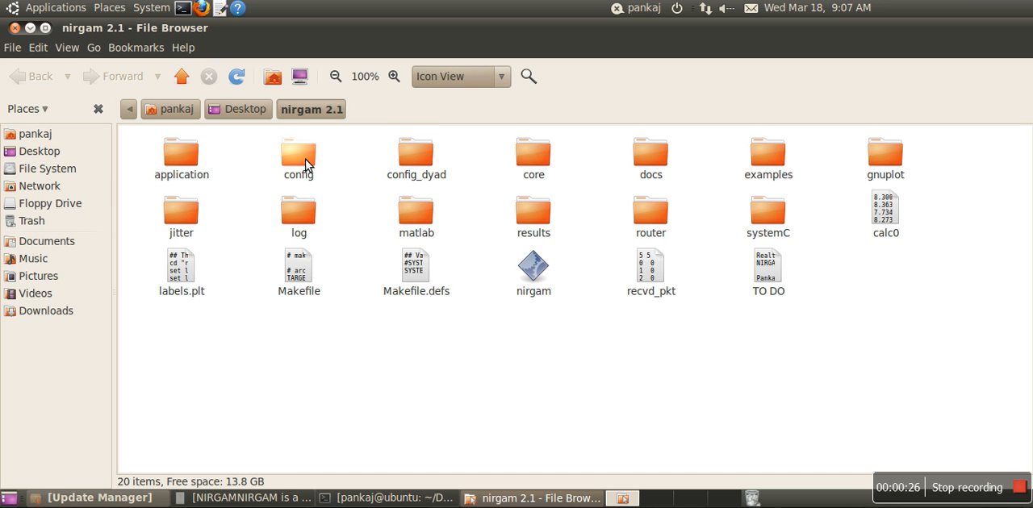
{"action": "double_click", "coordinate": [298, 157]}
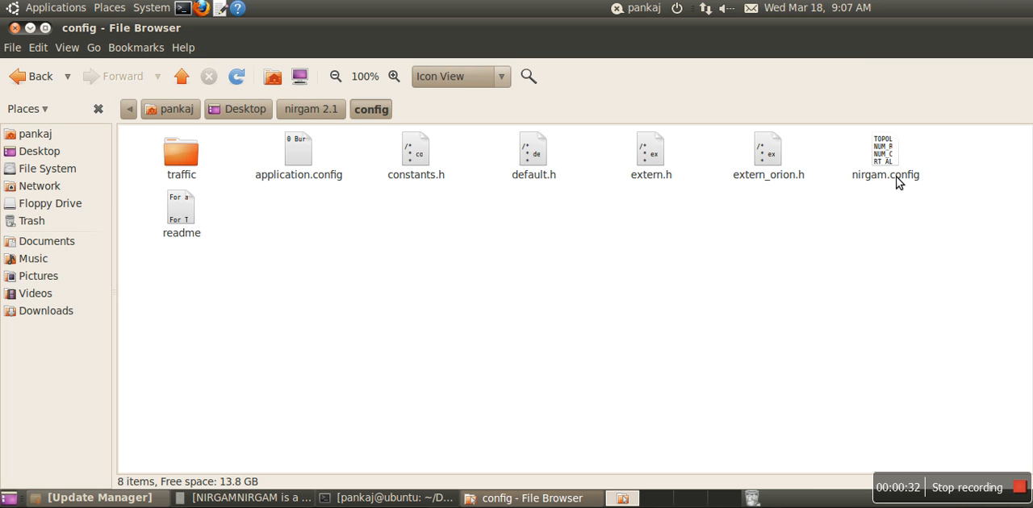
{"action": "mouse_move", "coordinate": [894, 169]}
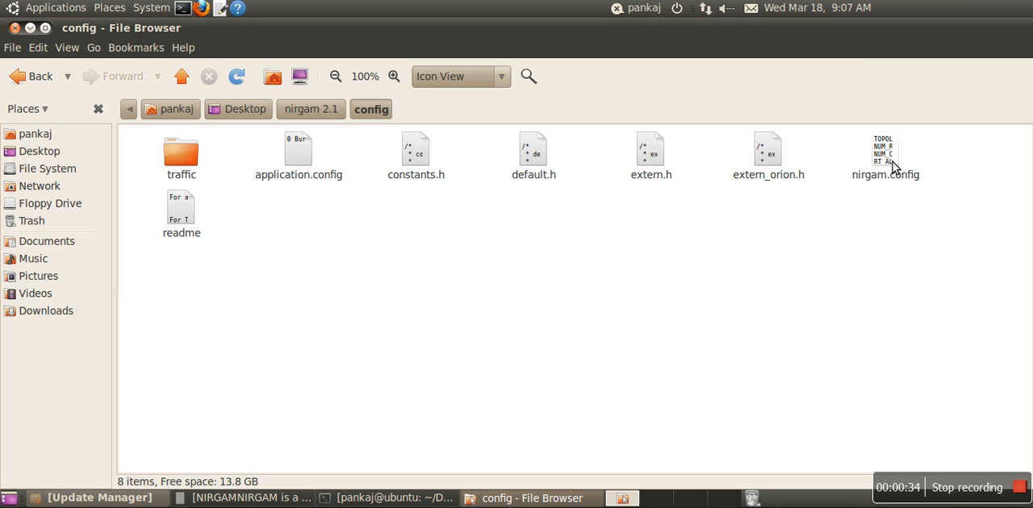
{"action": "left_click", "coordinate": [884, 153]}
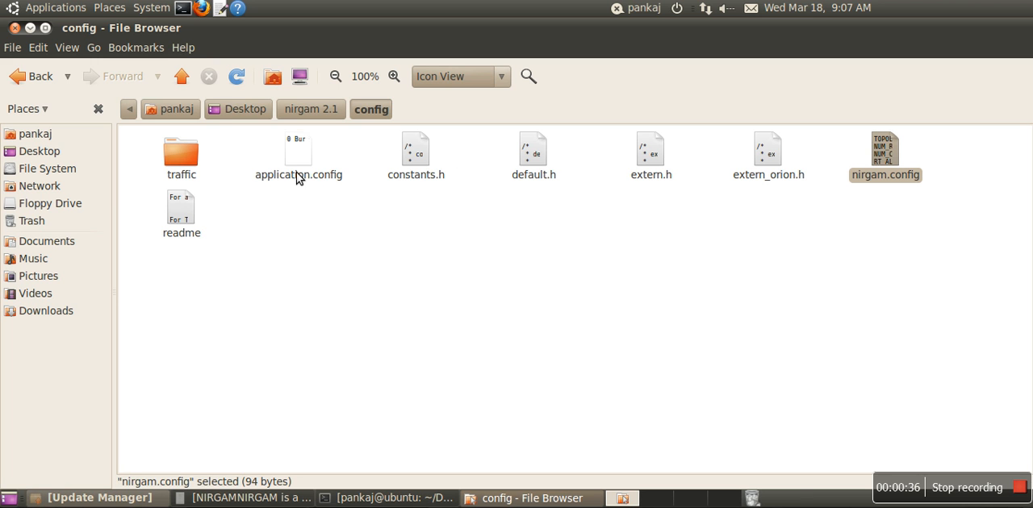
{"action": "left_click", "coordinate": [298, 153]}
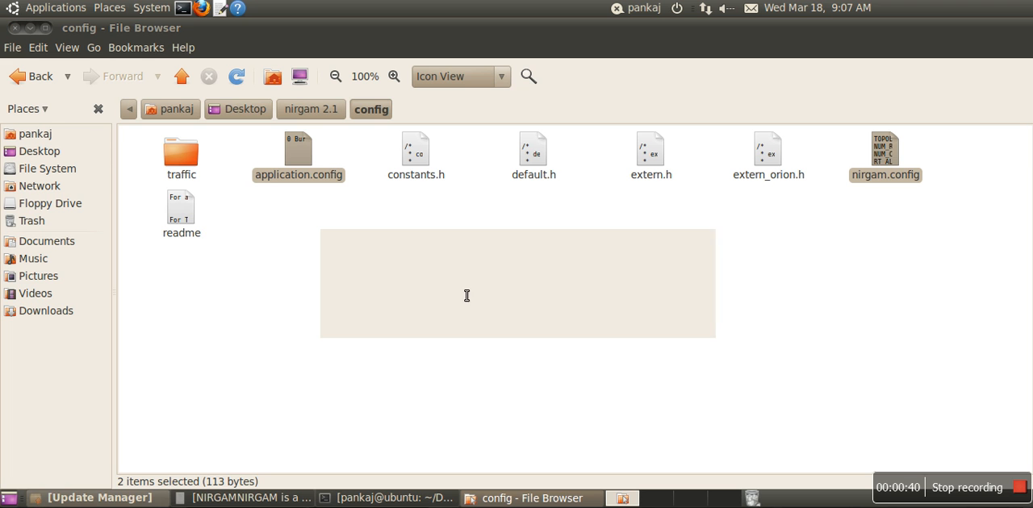
{"action": "double_click", "coordinate": [885, 153]}
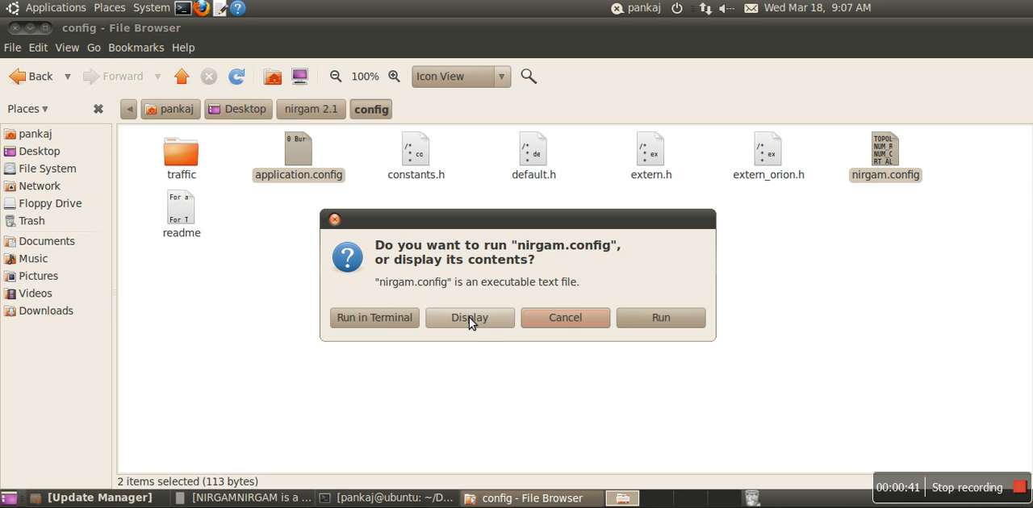
Display both config files in gedit and review the 5×5 mesh, OE routing, BTY settings
{"action": "left_click", "coordinate": [469, 317]}
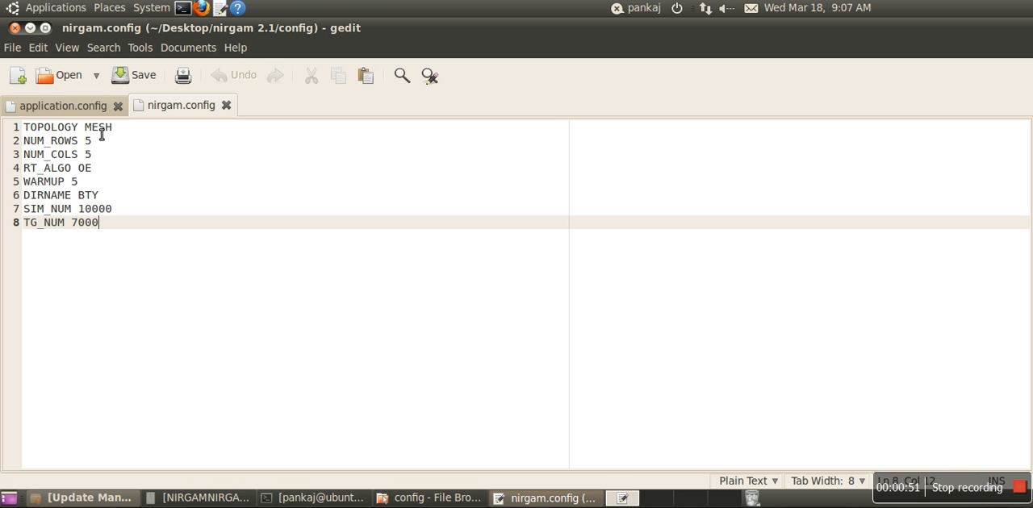
{"action": "mouse_move", "coordinate": [95, 160]}
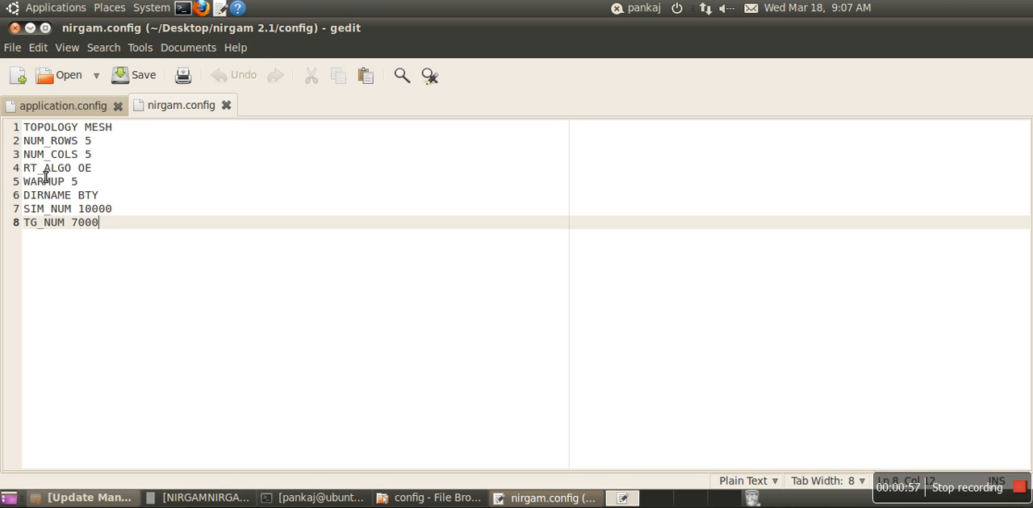
{"action": "mouse_move", "coordinate": [95, 175]}
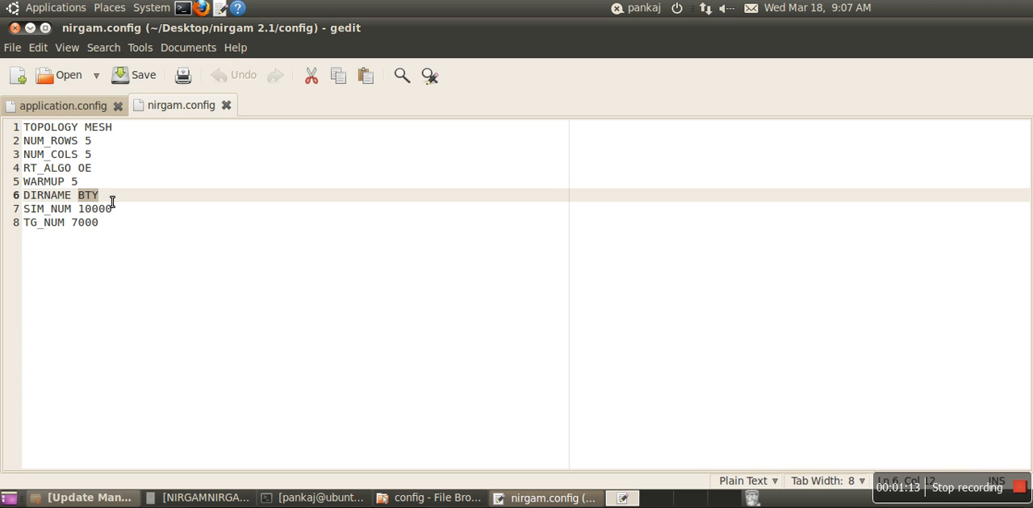
{"action": "left_click", "coordinate": [89, 209]}
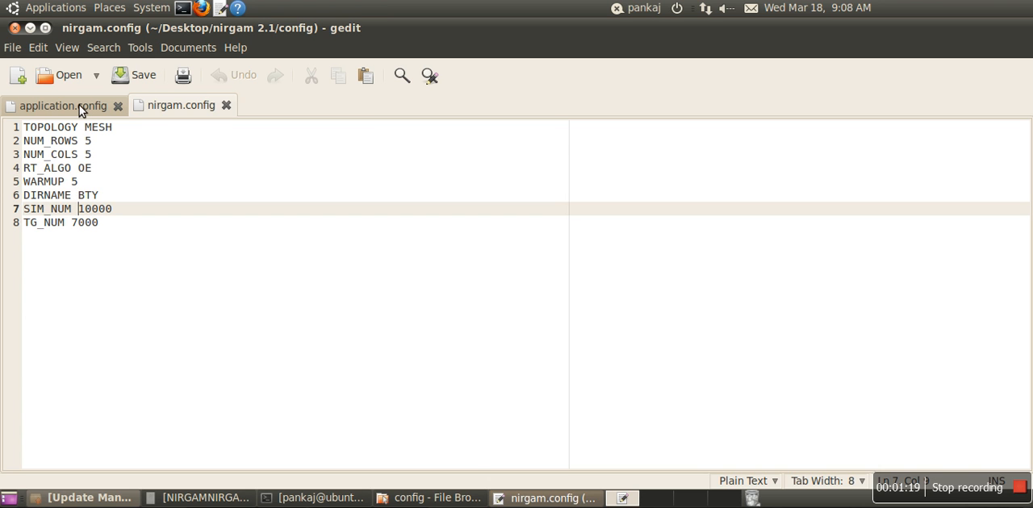
View application.config, which assigns Bursty.so to tile 0
{"action": "left_click", "coordinate": [60, 104]}
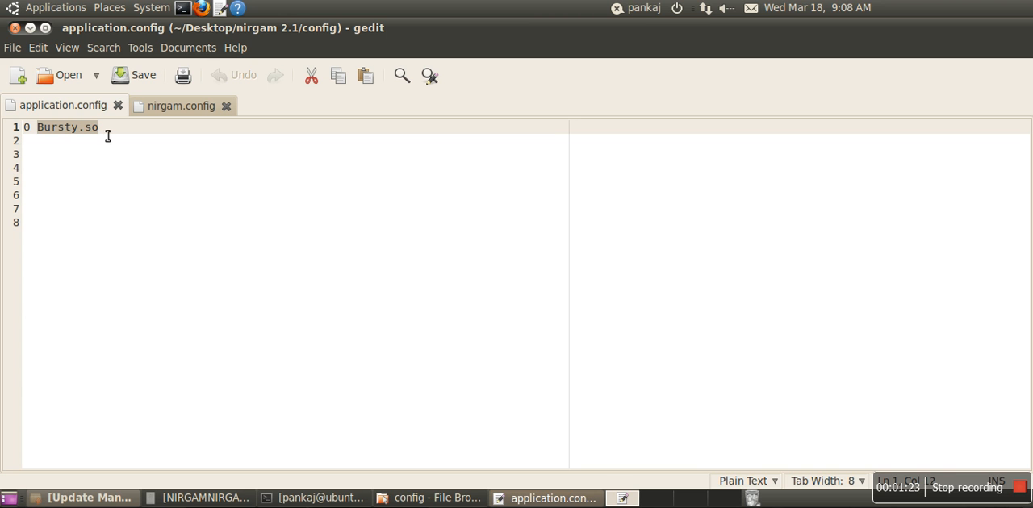
{"action": "left_click", "coordinate": [37, 126]}
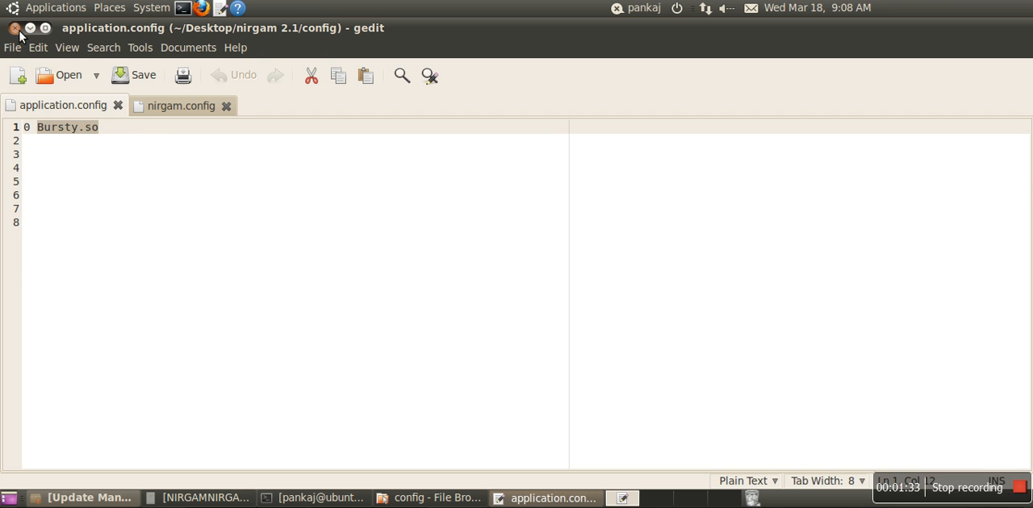
Close gedit, run ./nirgam until it completes, and set the Terminal aside
{"action": "left_click", "coordinate": [436, 497]}
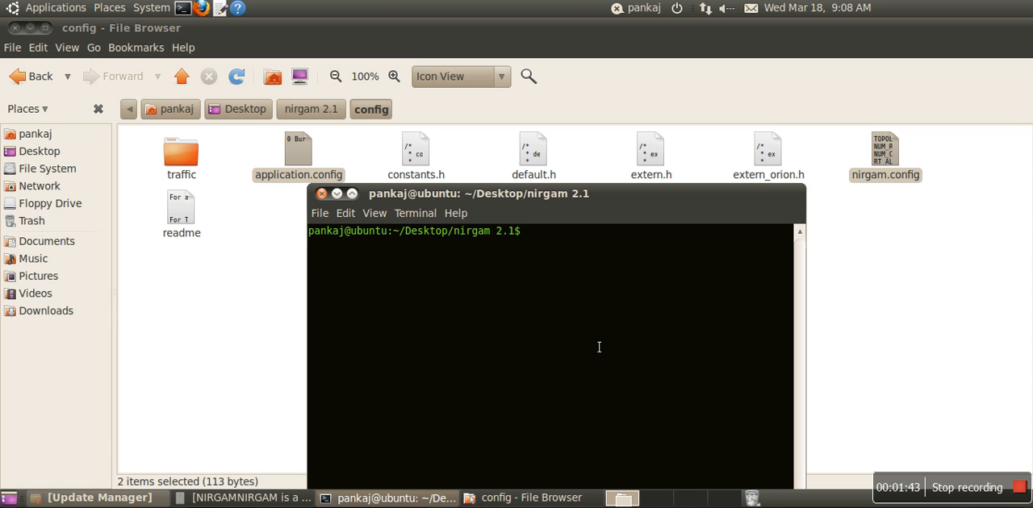
{"action": "type", "text": "./nirgam"}
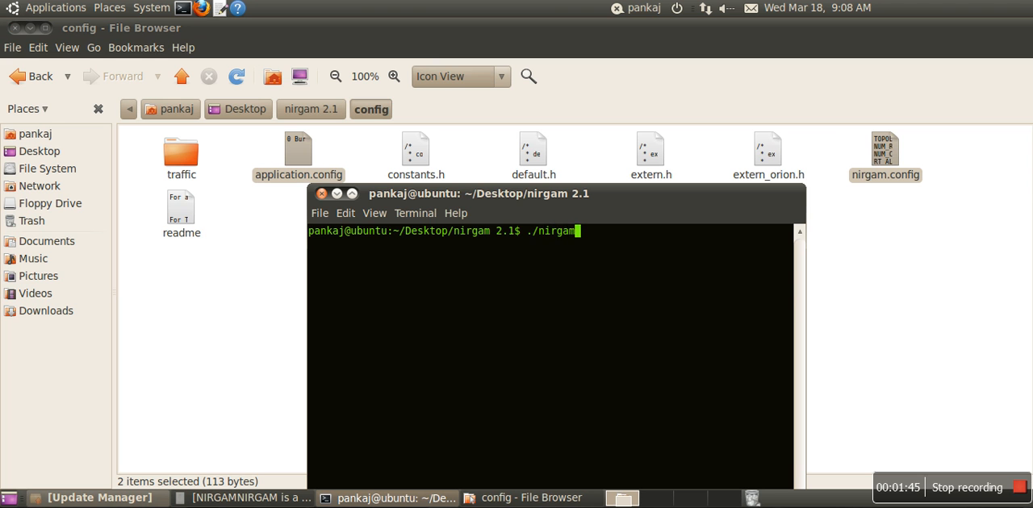
{"action": "key", "text": "Return"}
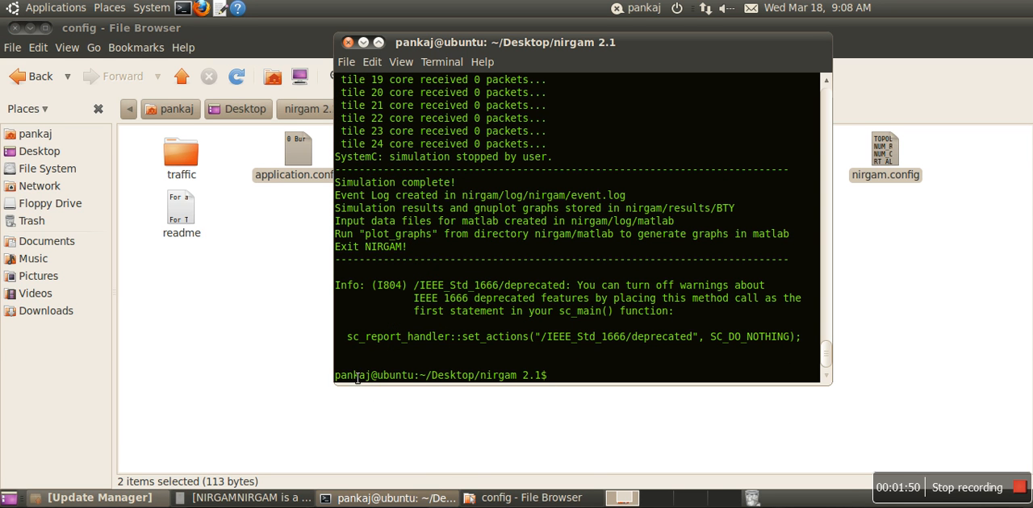
{"action": "double_click", "coordinate": [432, 182]}
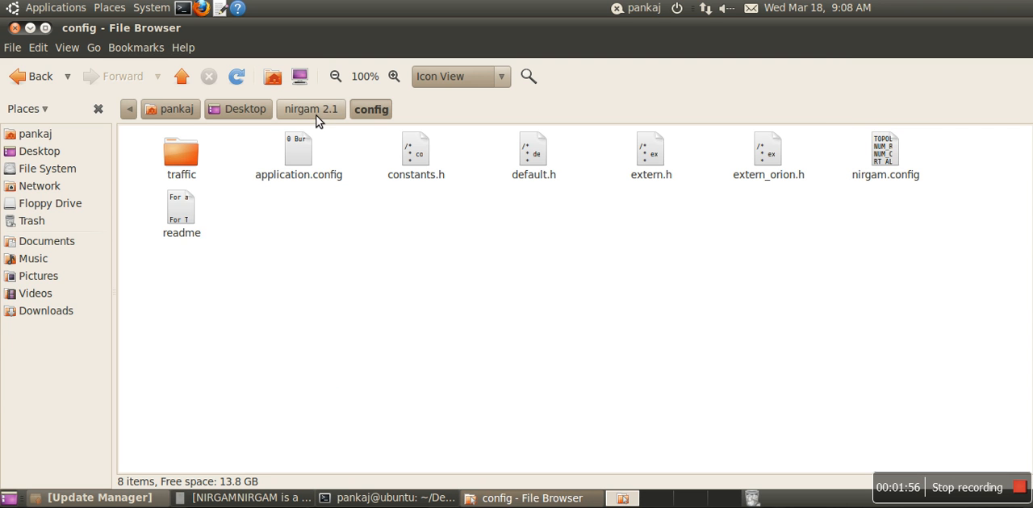
Browse to the results/BTY/graphs folder to look over the plots
{"action": "left_click", "coordinate": [310, 109]}
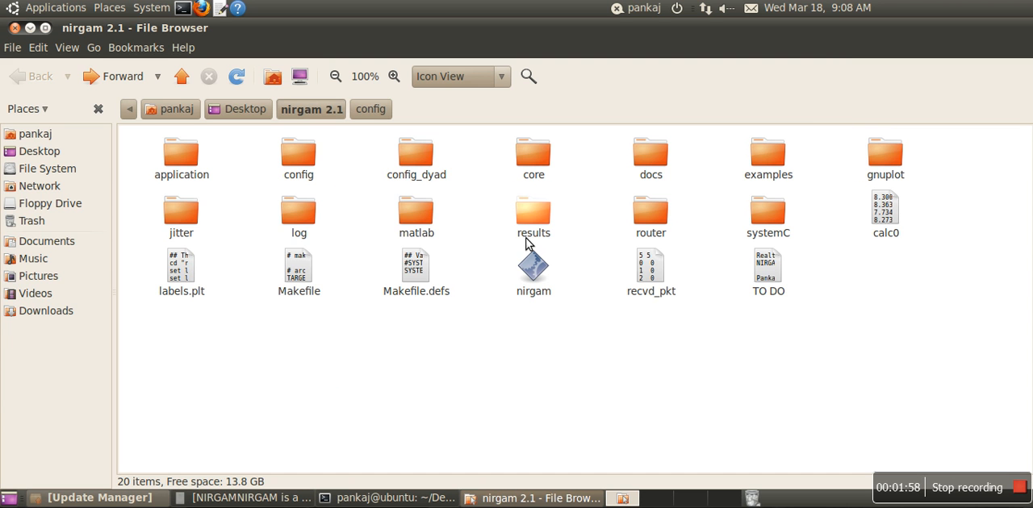
{"action": "double_click", "coordinate": [533, 214]}
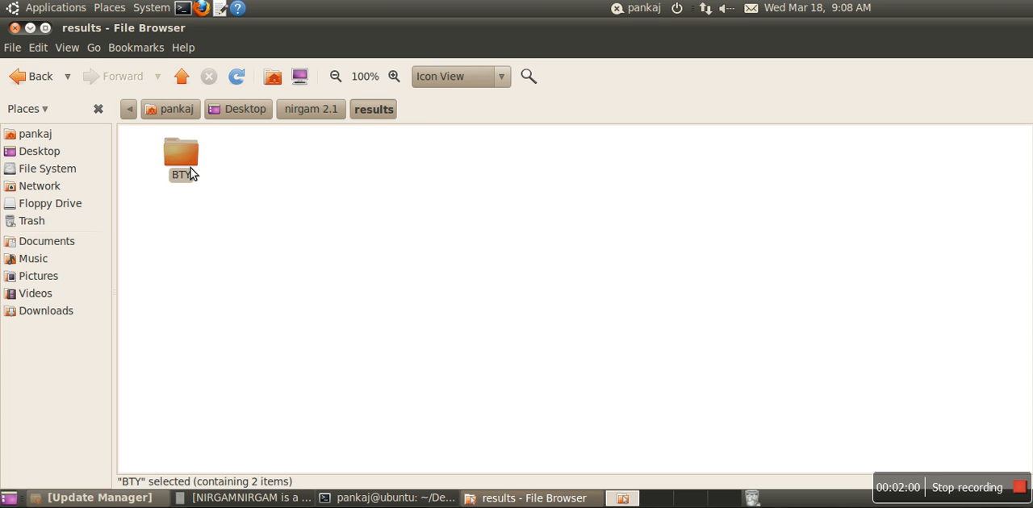
{"action": "double_click", "coordinate": [182, 153]}
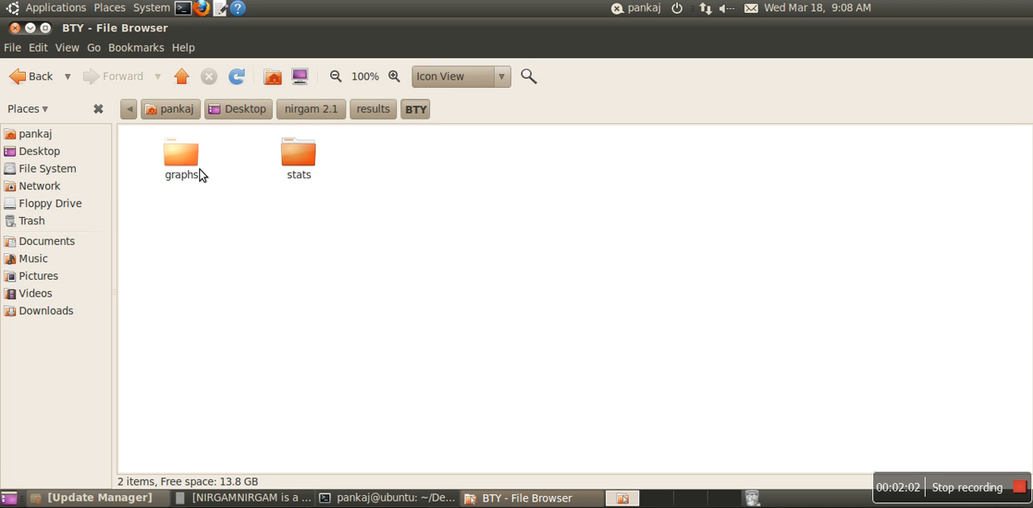
{"action": "double_click", "coordinate": [181, 154]}
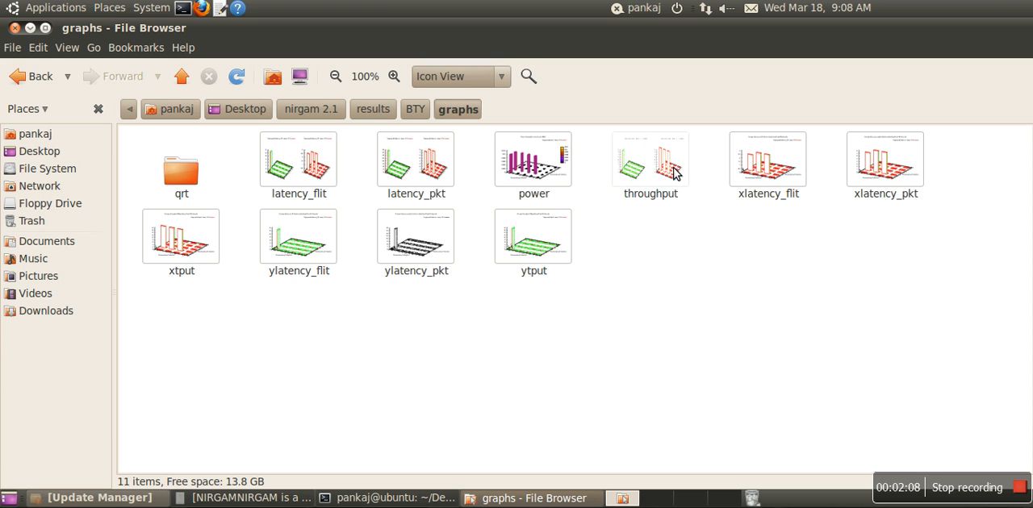
{"action": "mouse_move", "coordinate": [426, 137]}
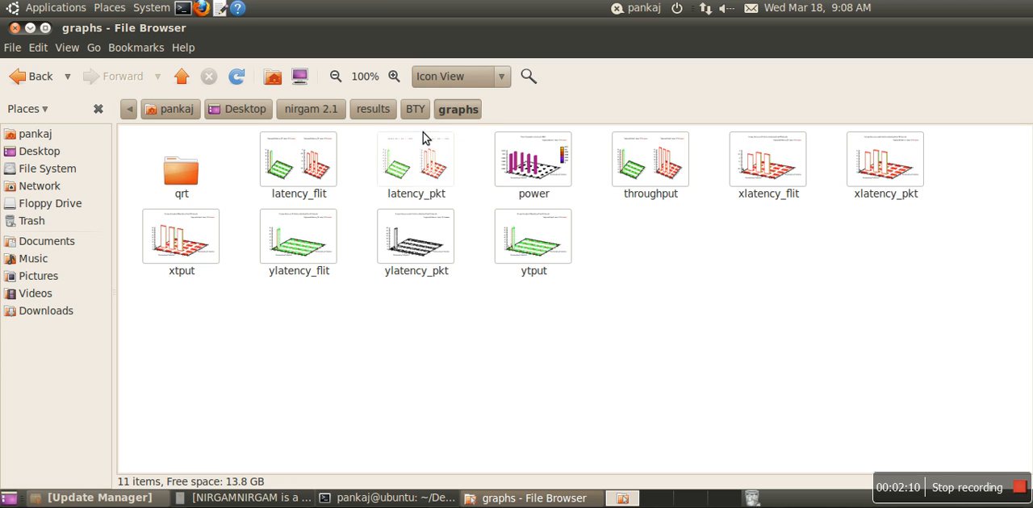
Open sim_results from the results/BTY/stats folder
{"action": "left_click", "coordinate": [414, 109]}
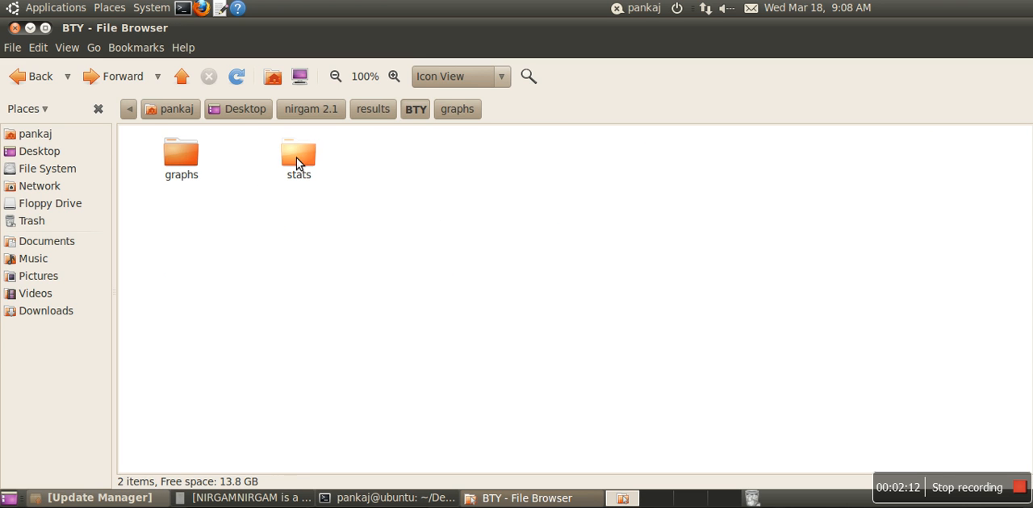
{"action": "double_click", "coordinate": [298, 153]}
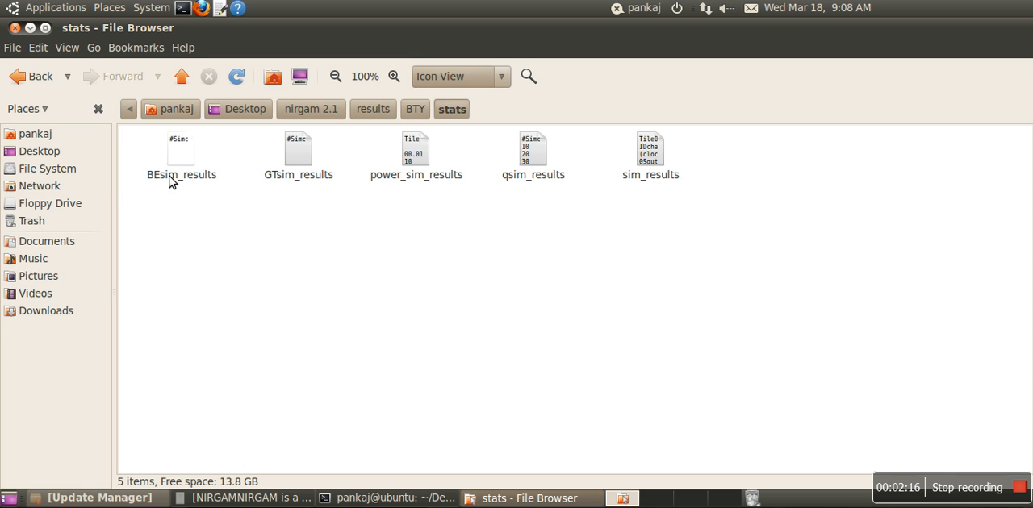
{"action": "double_click", "coordinate": [651, 153]}
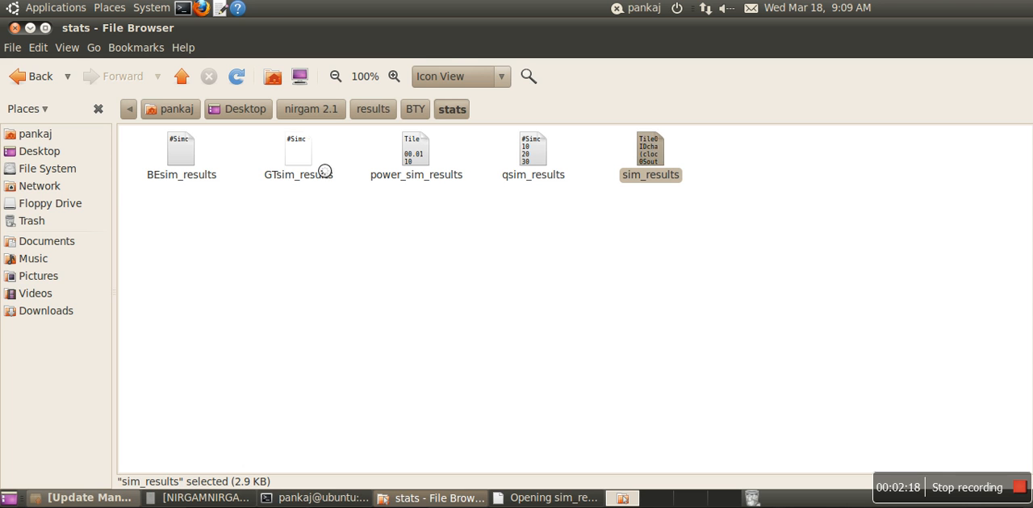
{"action": "double_click", "coordinate": [651, 150]}
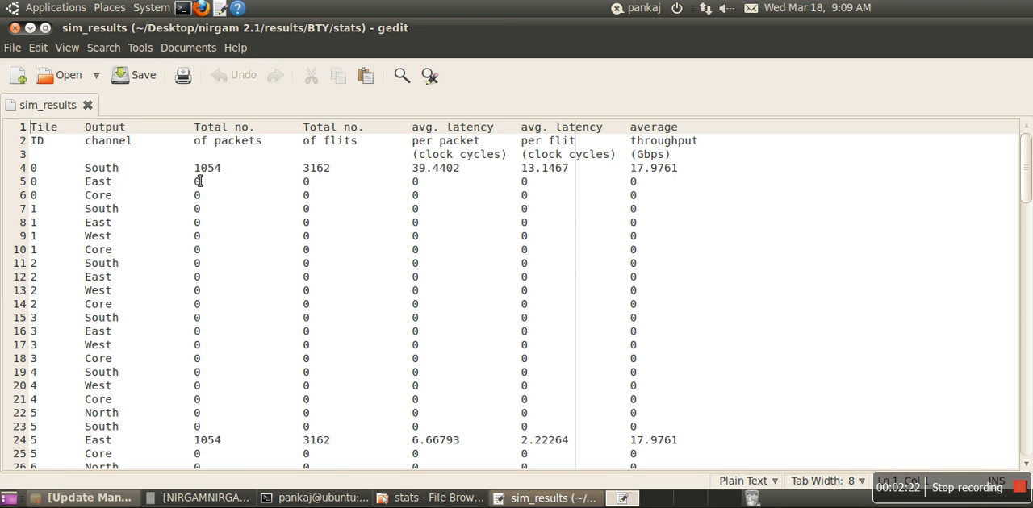
{"action": "mouse_move", "coordinate": [225, 181]}
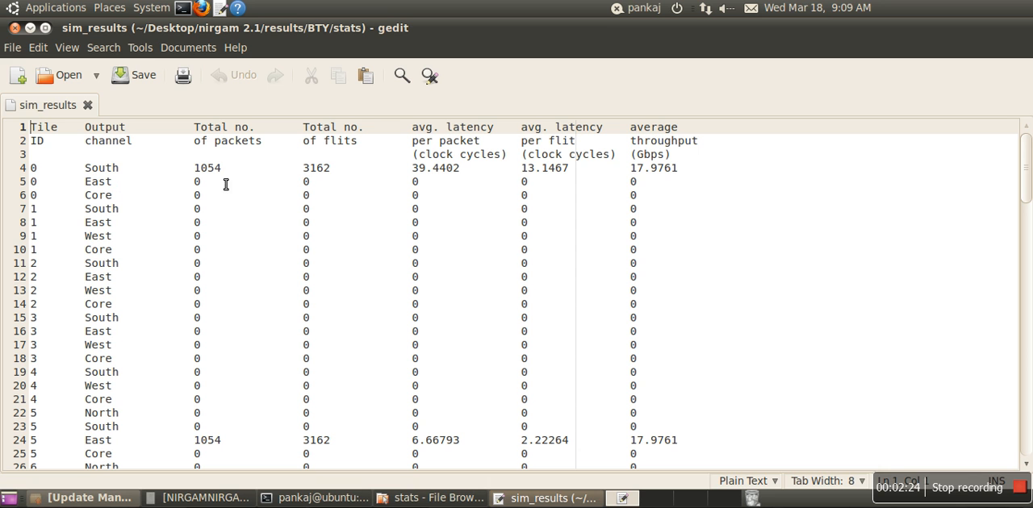
{"action": "mouse_move", "coordinate": [252, 290]}
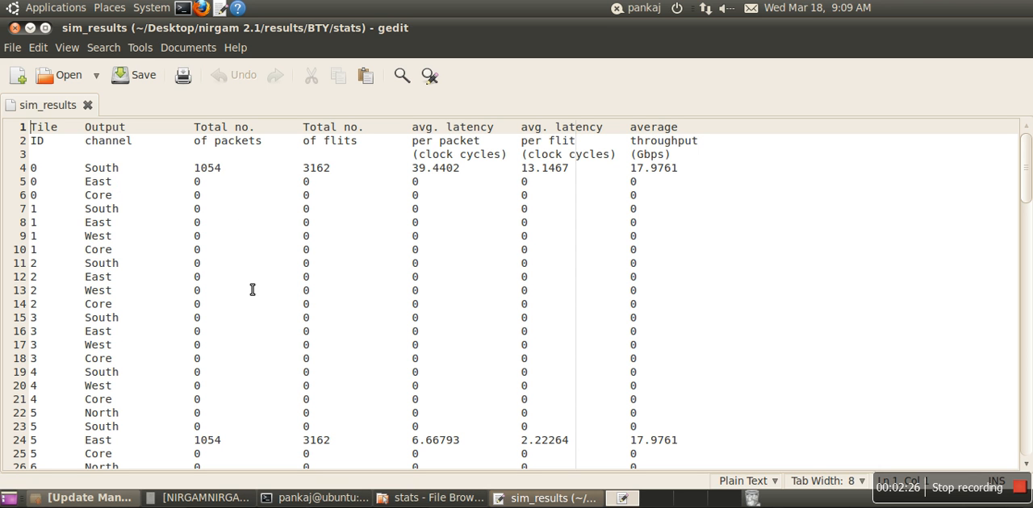
{"action": "mouse_move", "coordinate": [1026, 179]}
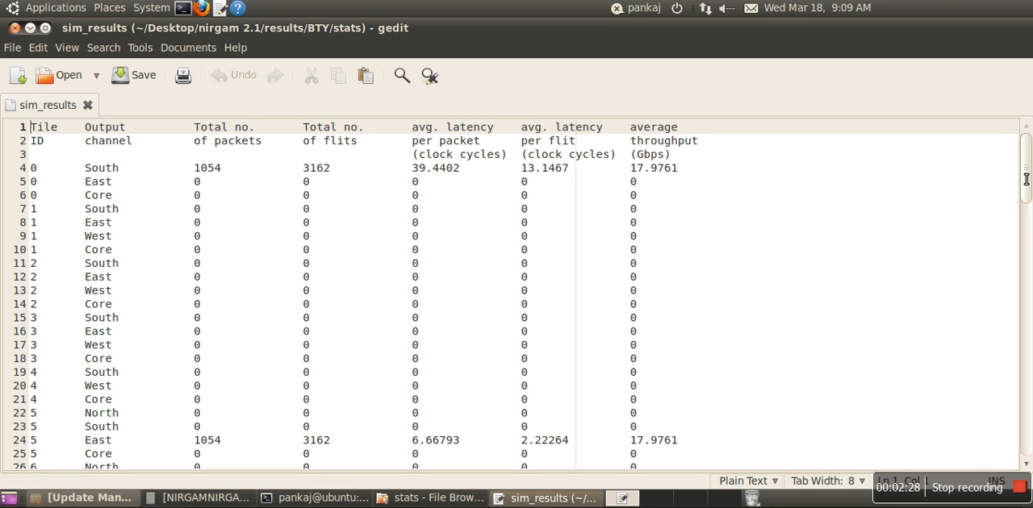
Scroll through the sim_results table, then close gedit to return to the stats folder
{"action": "scroll", "scroll_direction": "down", "scroll_amount": 3}
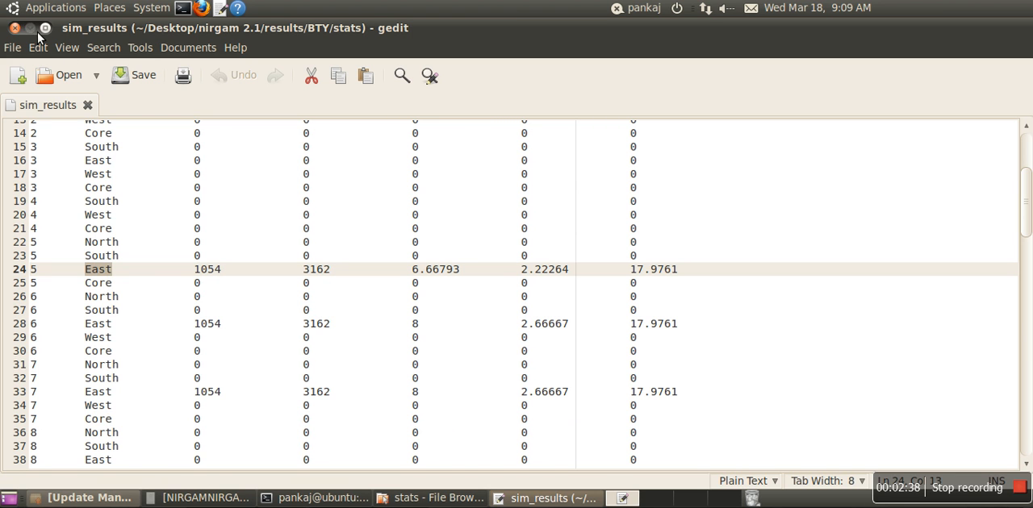
{"action": "left_click", "coordinate": [438, 497]}
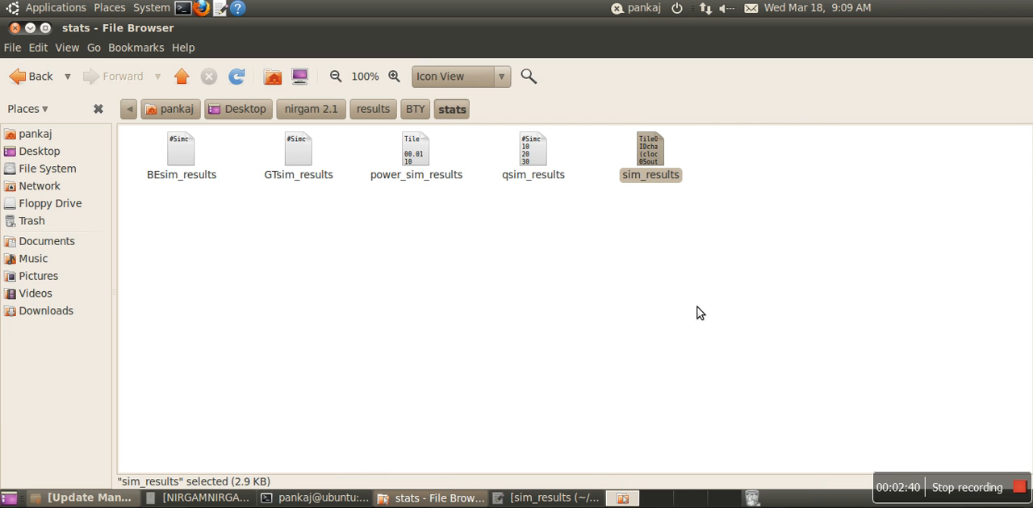